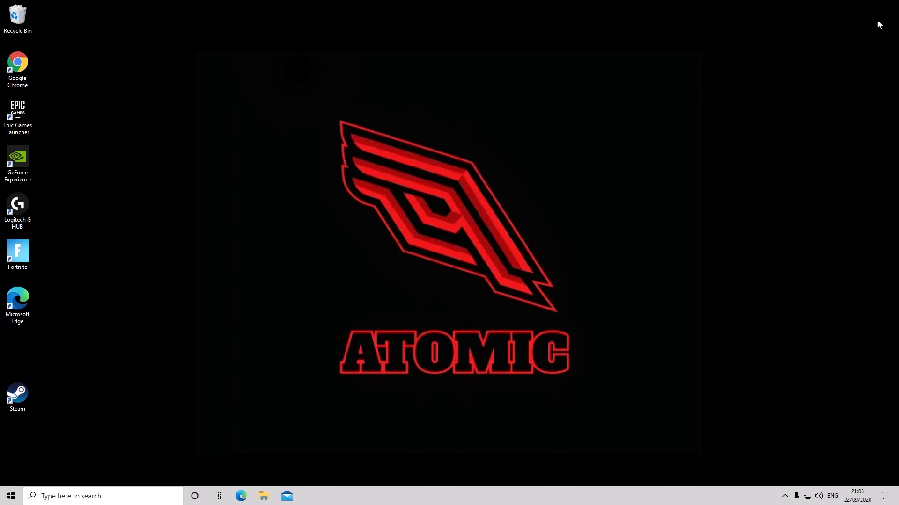
mouse_move(517, 241)
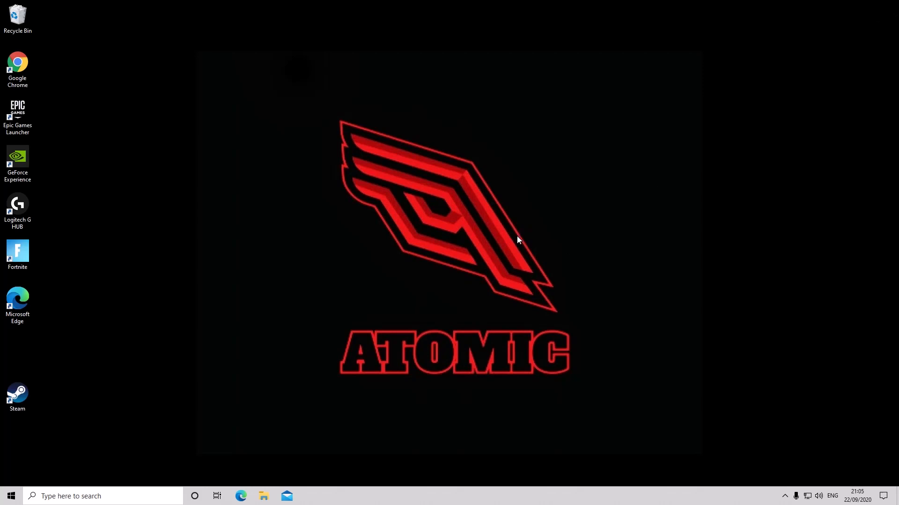
mouse_move(518, 242)
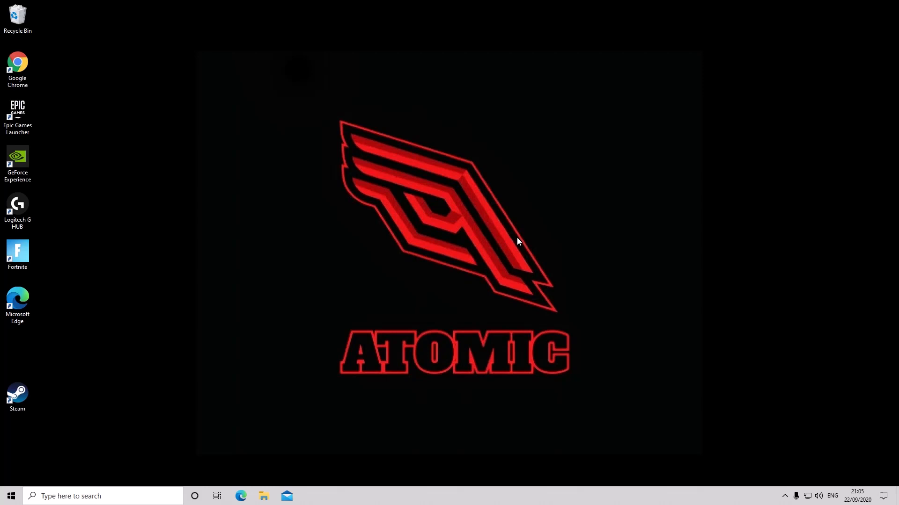
mouse_move(455, 175)
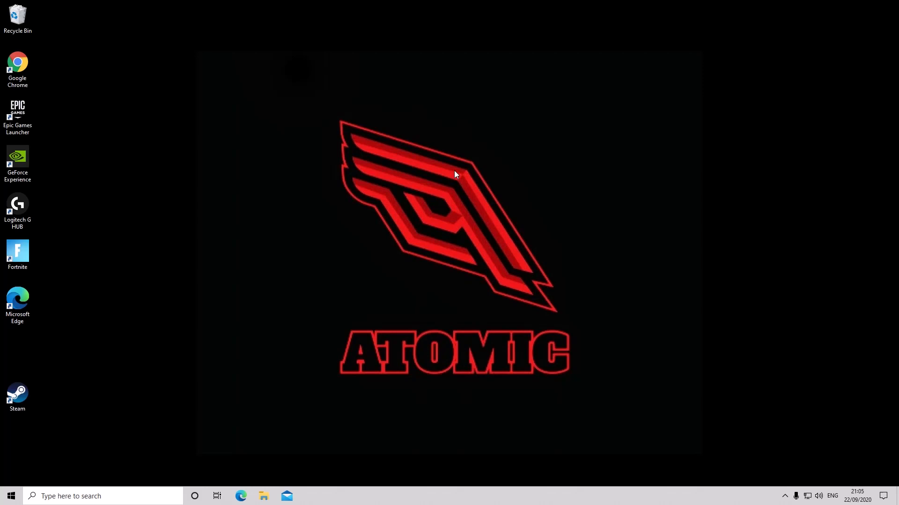
Open Update & Security from Start and check for Windows updates, confirming the PC is up to date
click(10, 496)
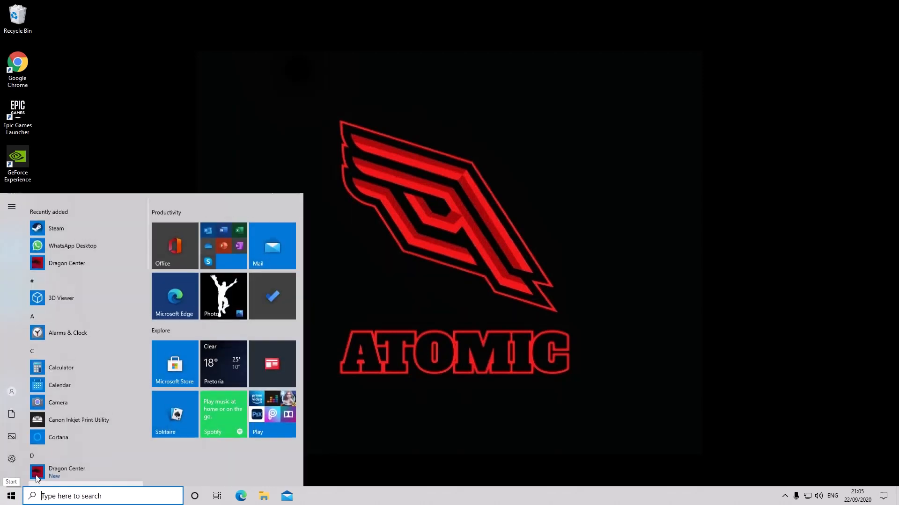
click(11, 459)
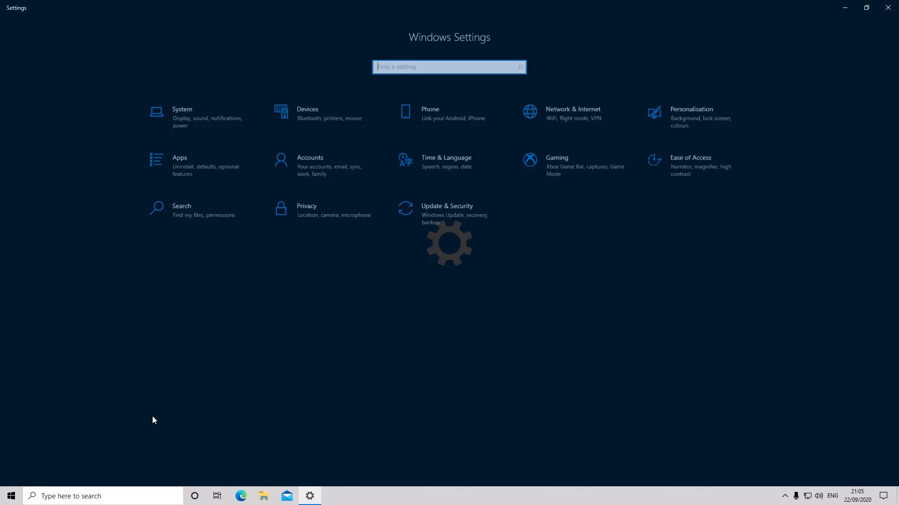
click(448, 209)
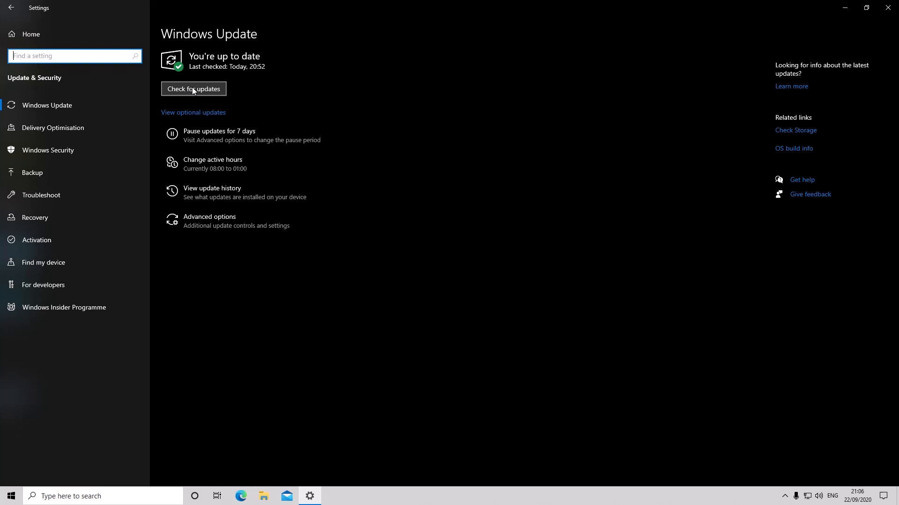
click(193, 88)
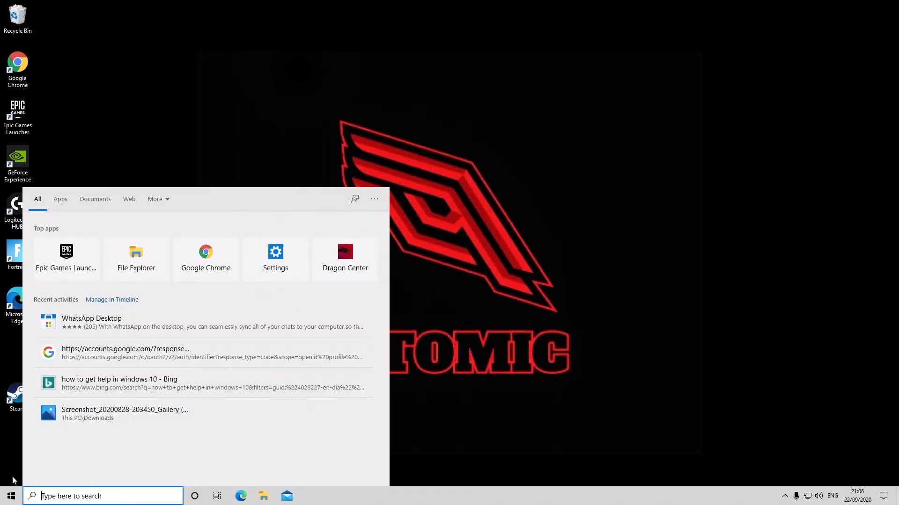
Open the Game Mode page from search results, showing Game Mode switched on
click(276, 259)
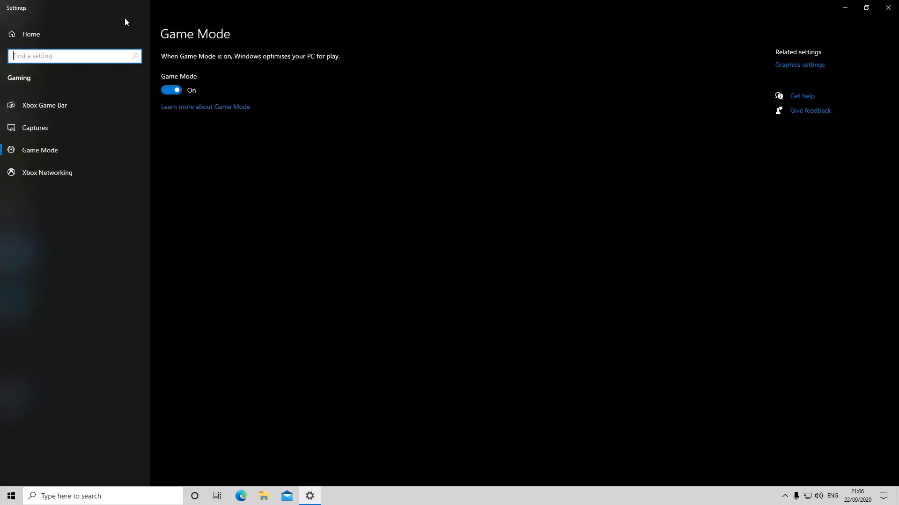
mouse_move(264, 185)
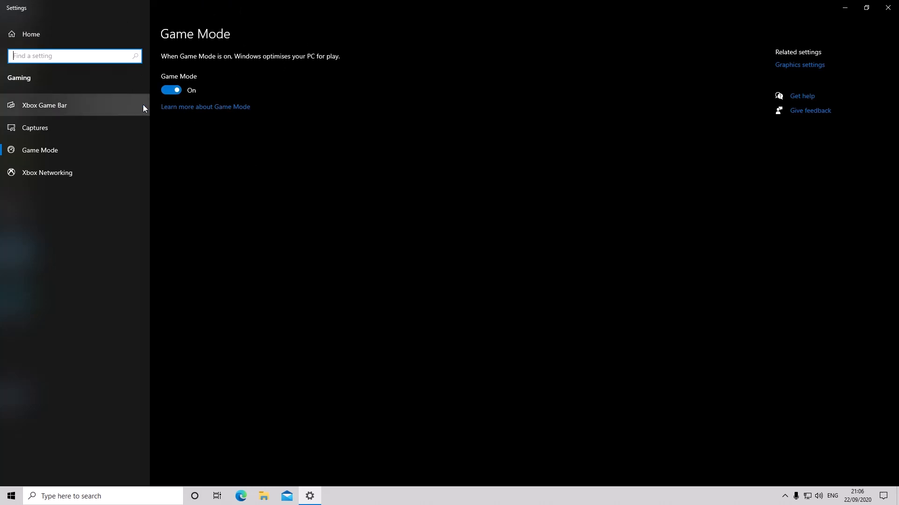
mouse_move(35, 128)
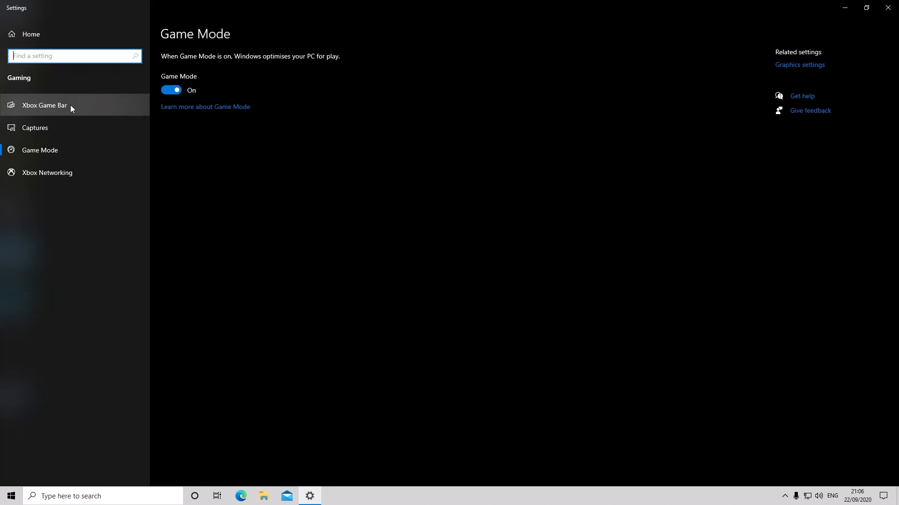
Show the Xbox Game Bar page in the Gaming sidebar with Game Bar switched on
click(44, 105)
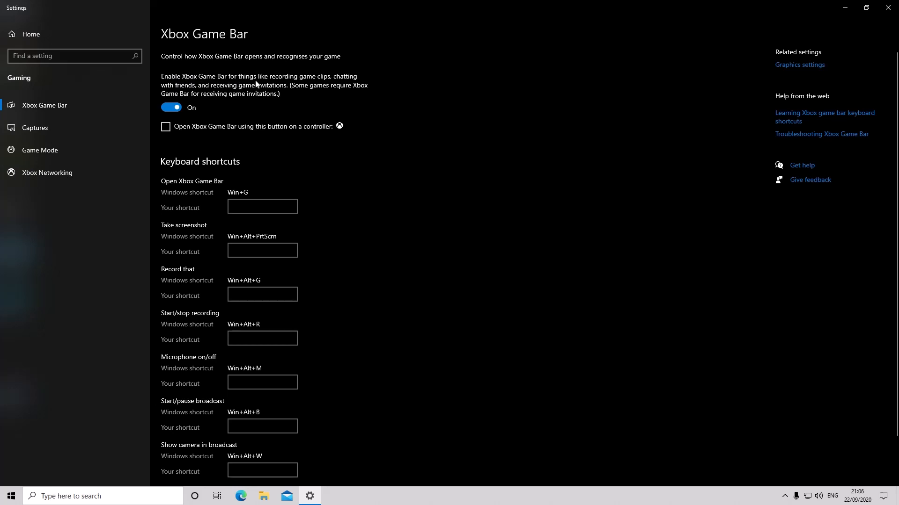
mouse_move(292, 87)
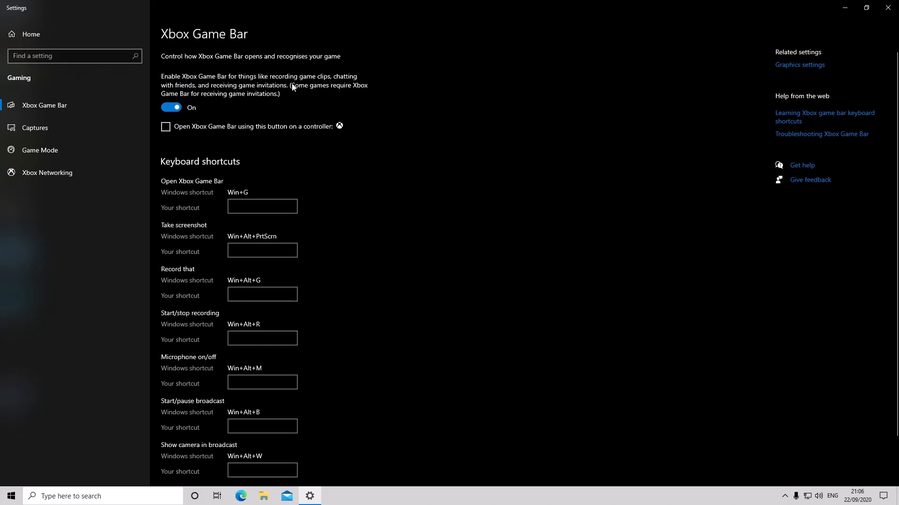
mouse_move(259, 92)
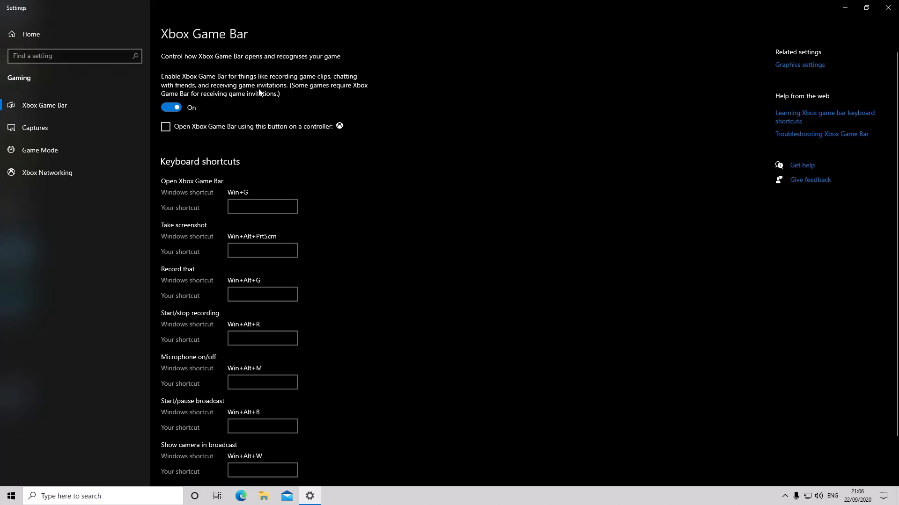
mouse_move(320, 91)
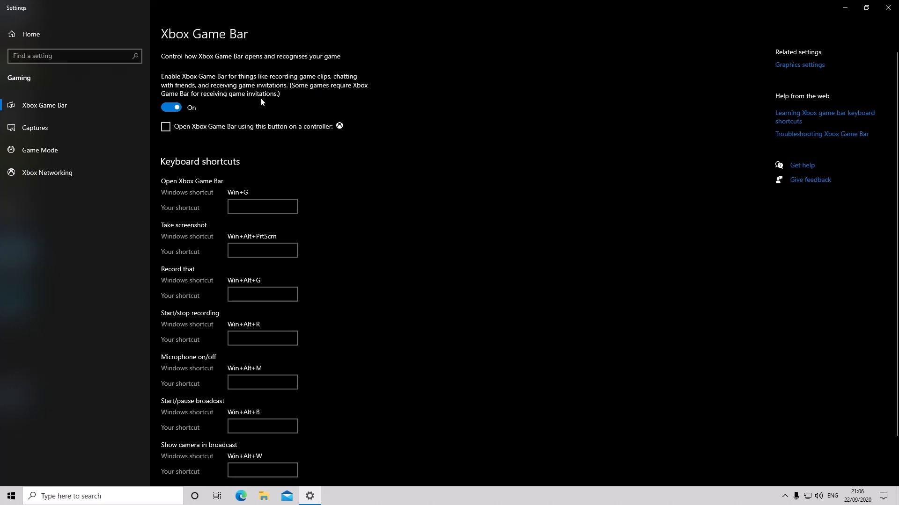
mouse_move(188, 109)
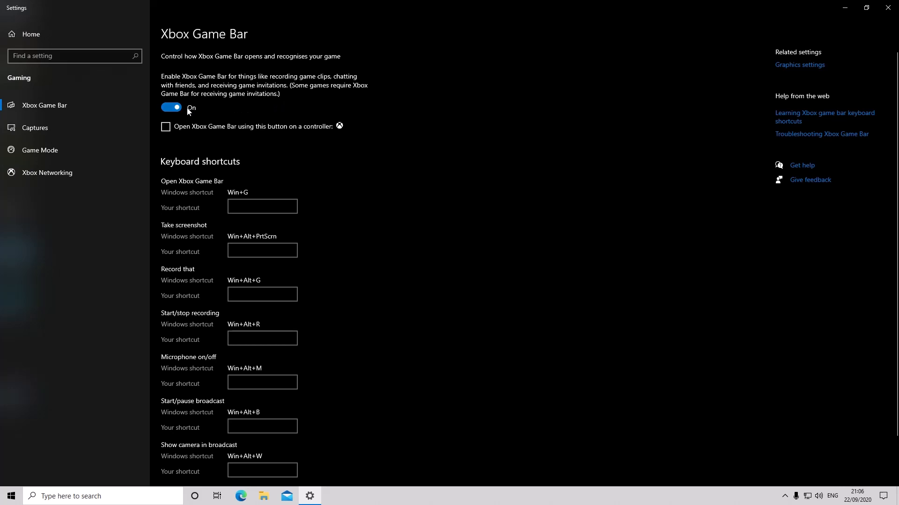
mouse_move(201, 110)
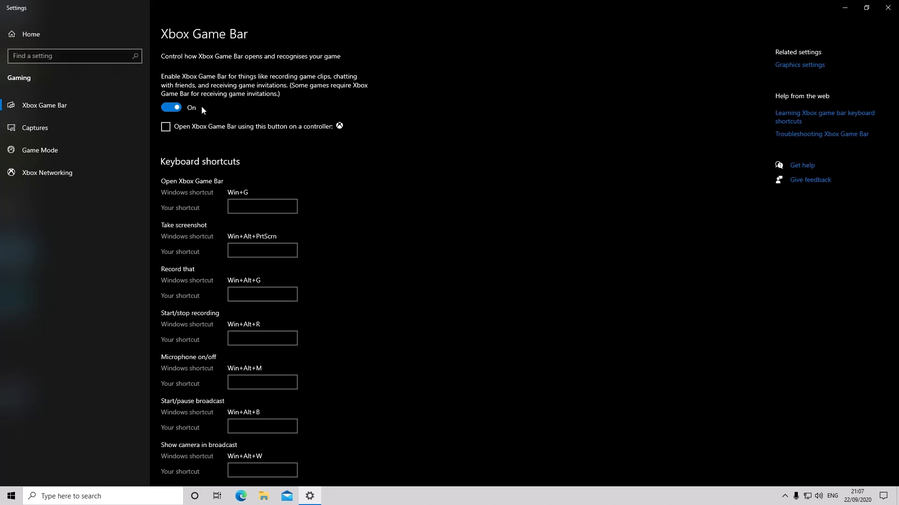
mouse_move(170, 106)
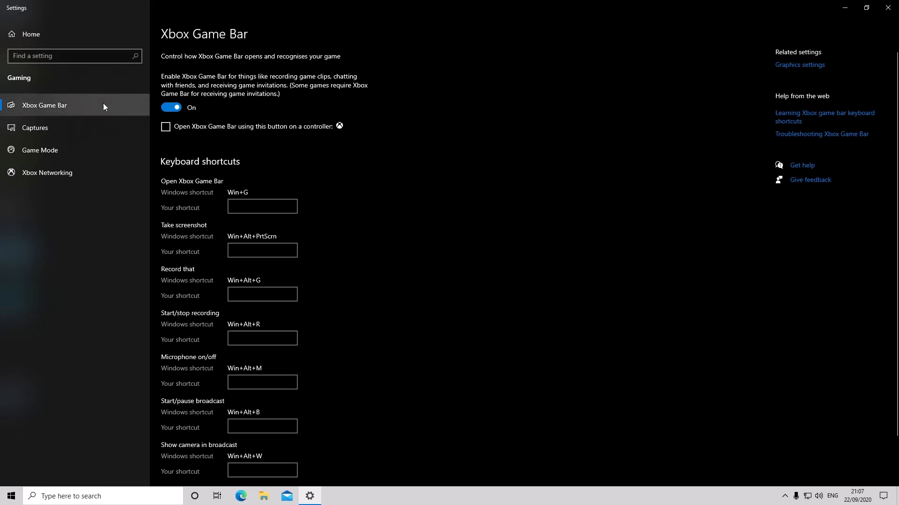
mouse_move(55, 65)
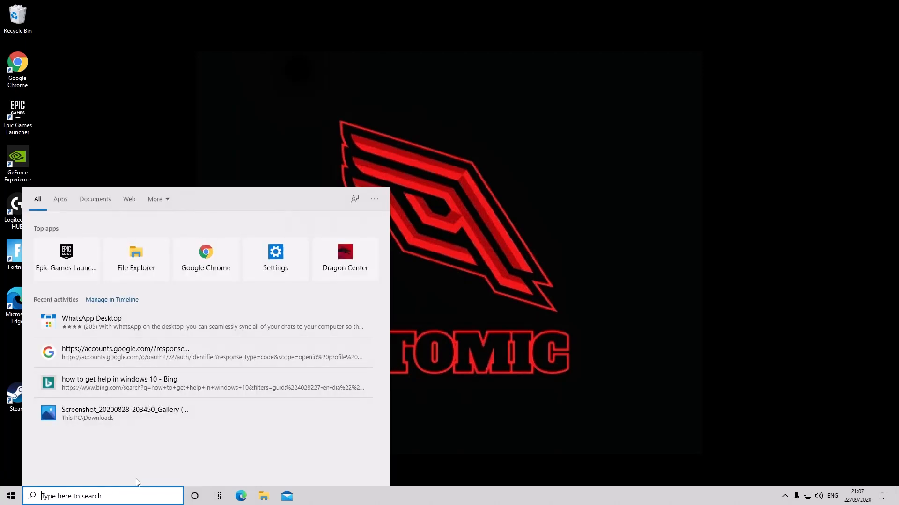
Search 'gam' to launch the Xbox Game Bar overlay with Xbox Social signed in
text(gam)
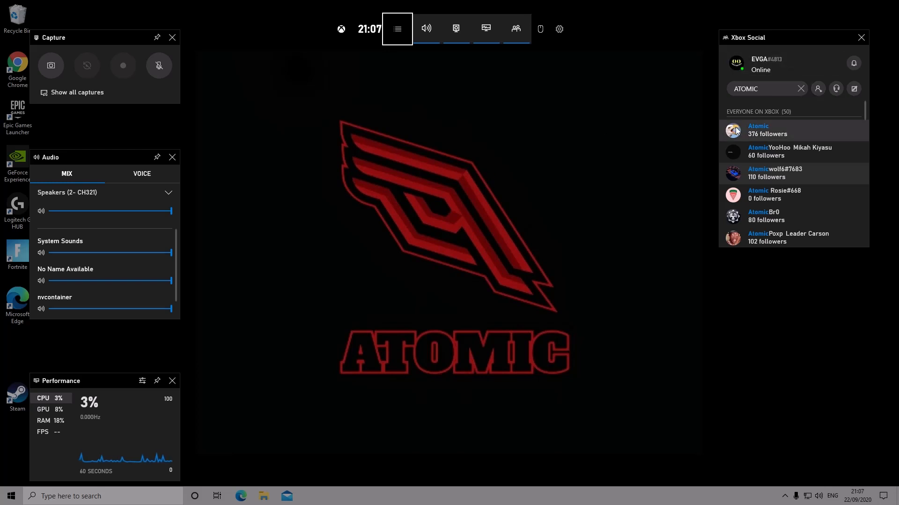
mouse_move(275, 117)
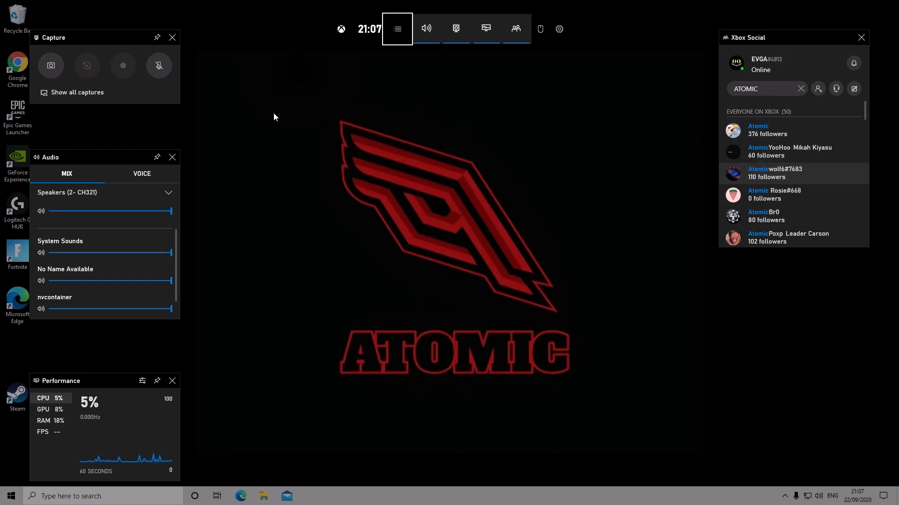